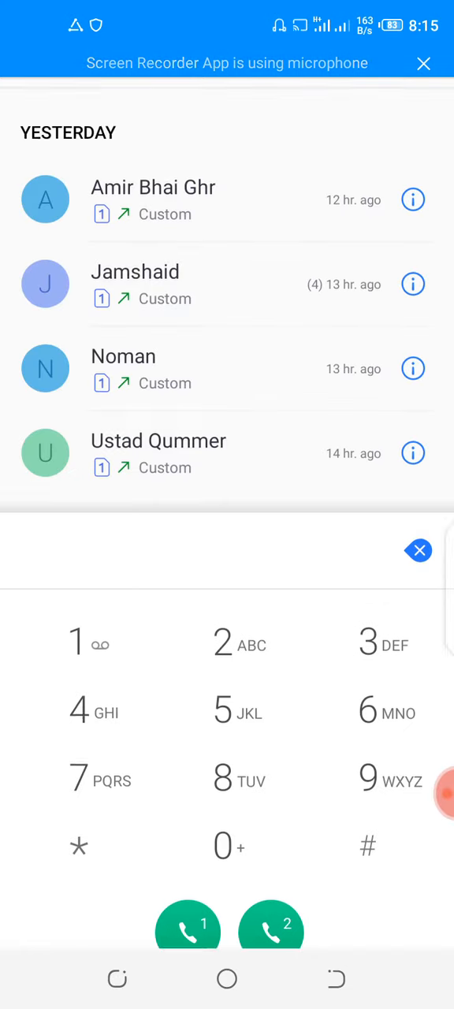
# - Collapse the dialpad to reveal yesterday's calls in the Recents log
pyautogui.click(419, 550)
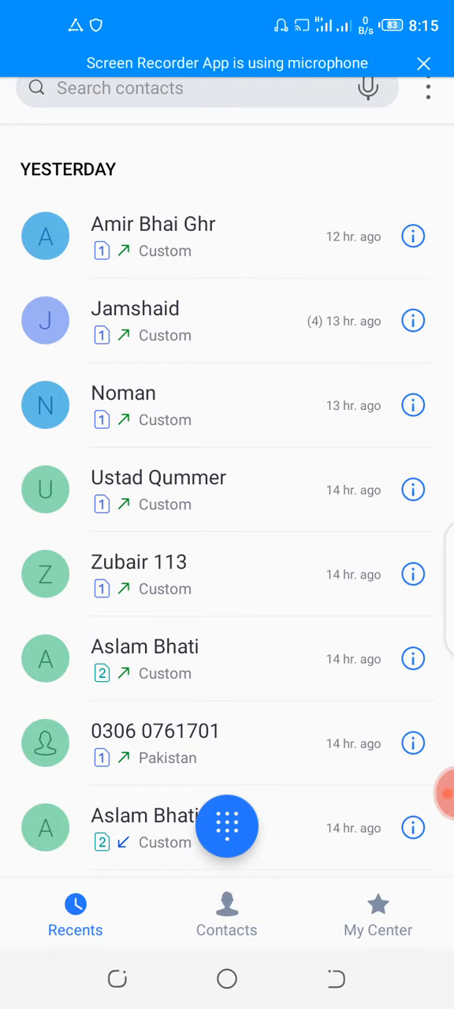
# - Bring up the dialpad and dial *#*#4636#*#* to reach the Testing menu
pyautogui.click(227, 826)
pyautogui.write('*#*#4636#*')
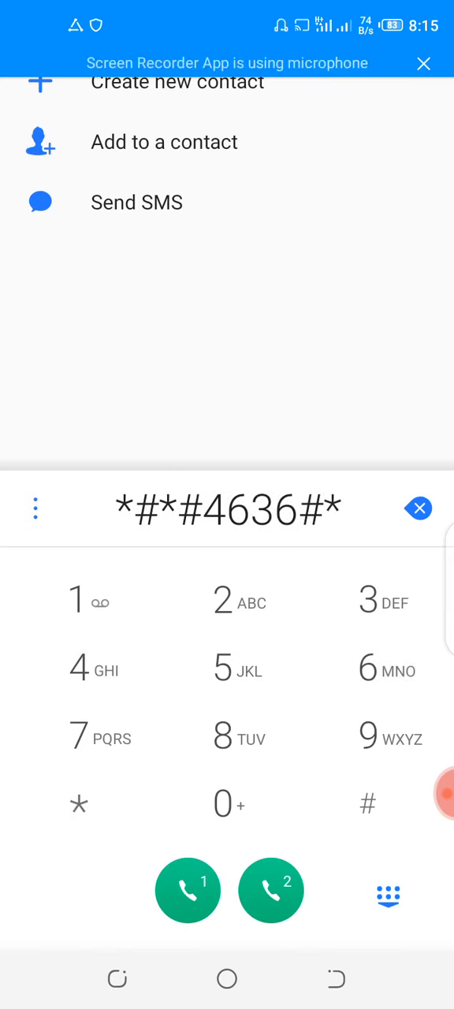
pyautogui.click(188, 890)
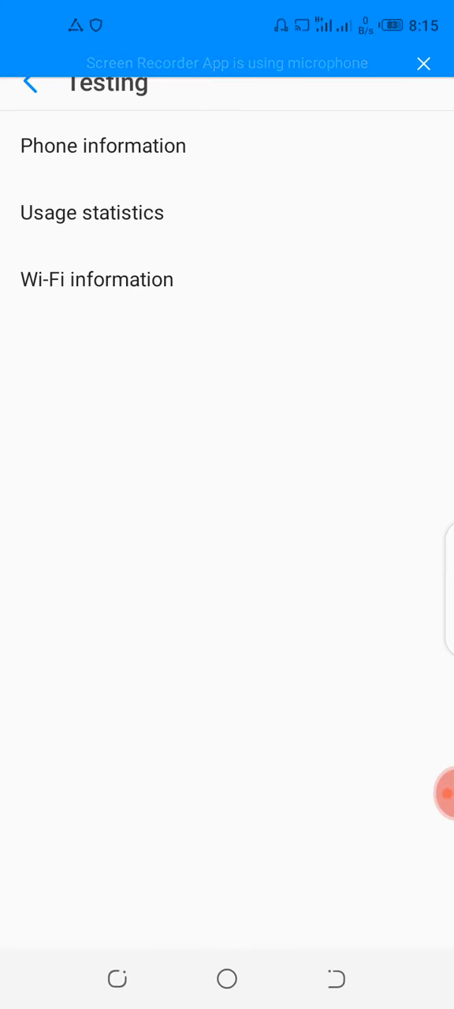
# - Tap Usage statistics in the Testing menu
pyautogui.click(92, 213)
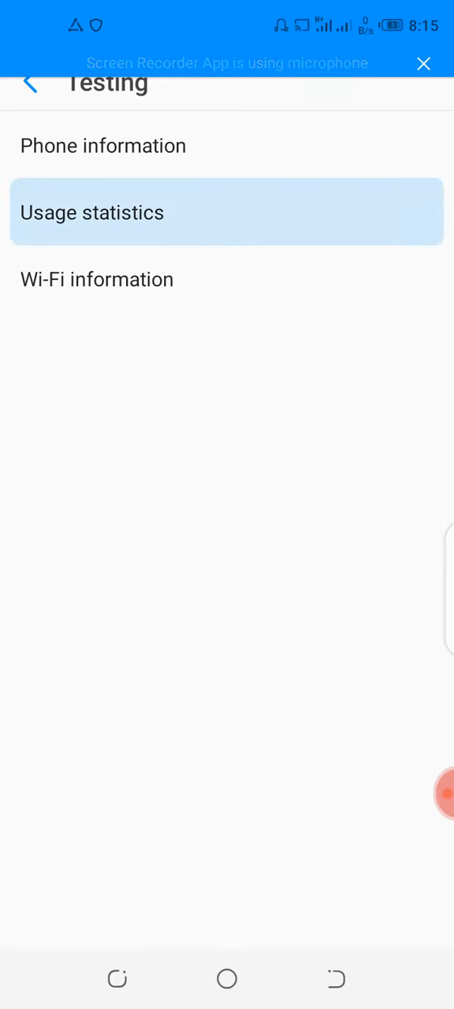
# - Open Usage statistics and scroll through apps sorted by usage time, YouTube first
pyautogui.click(91, 212)
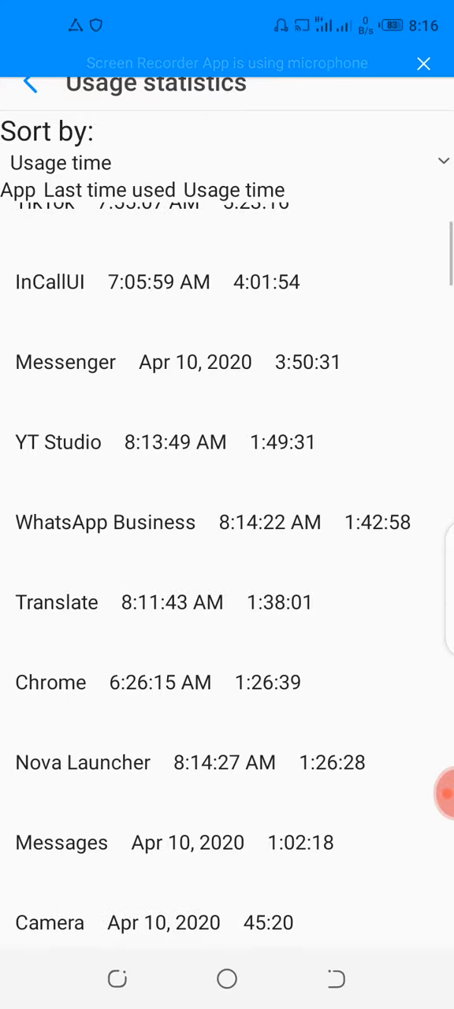
pyautogui.scroll(-3)
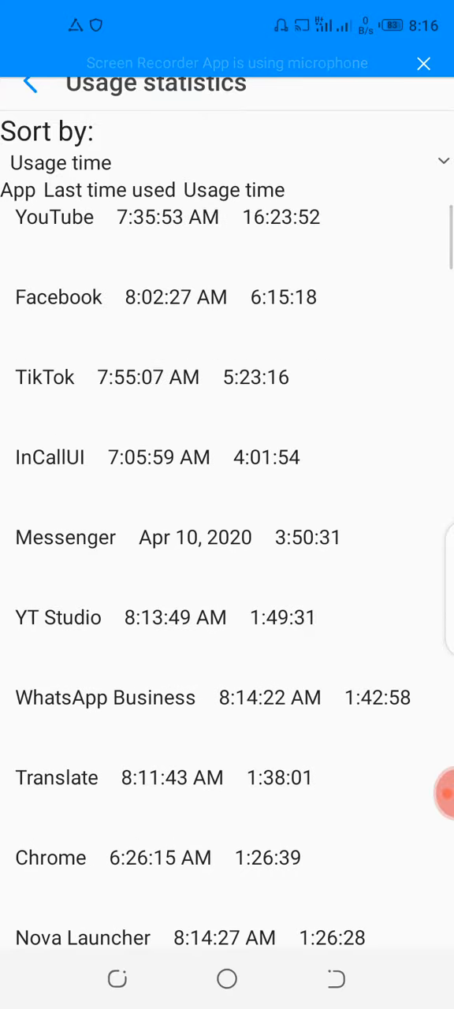
pyautogui.scroll(-3)
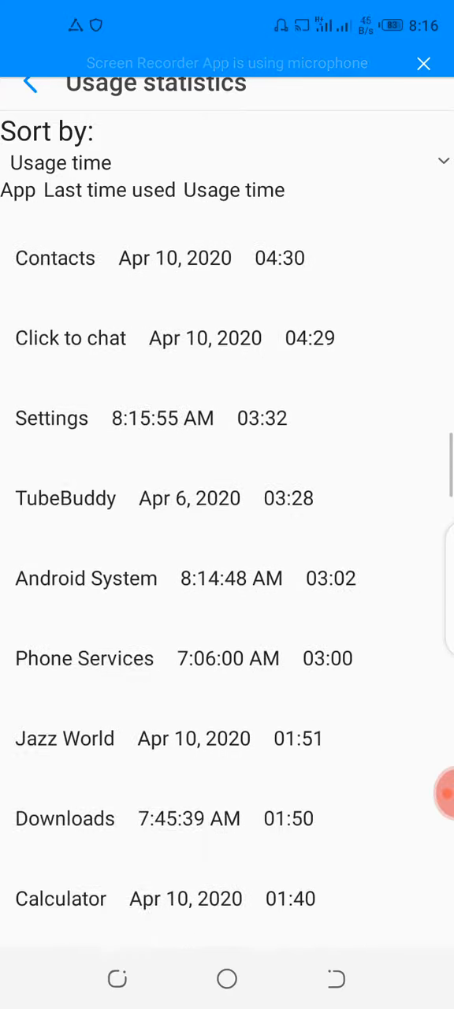
pyautogui.scroll(-3)
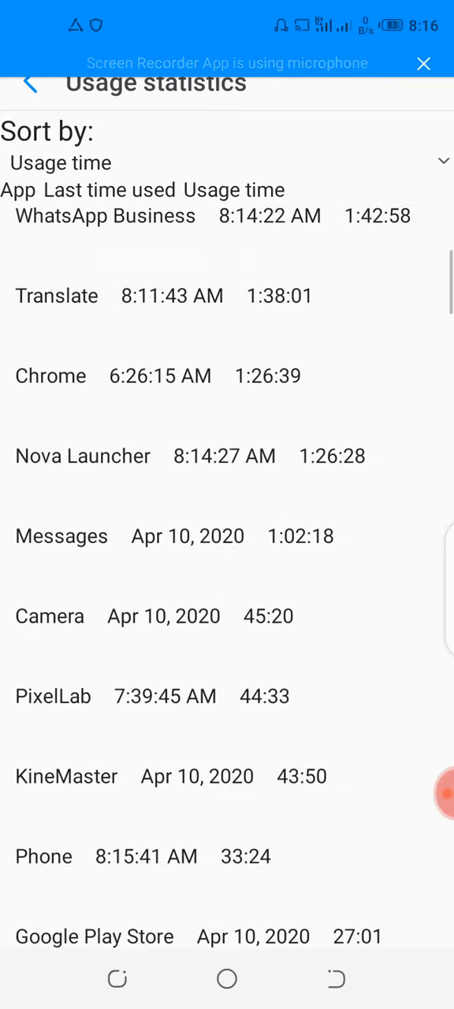
pyautogui.scroll(-3)
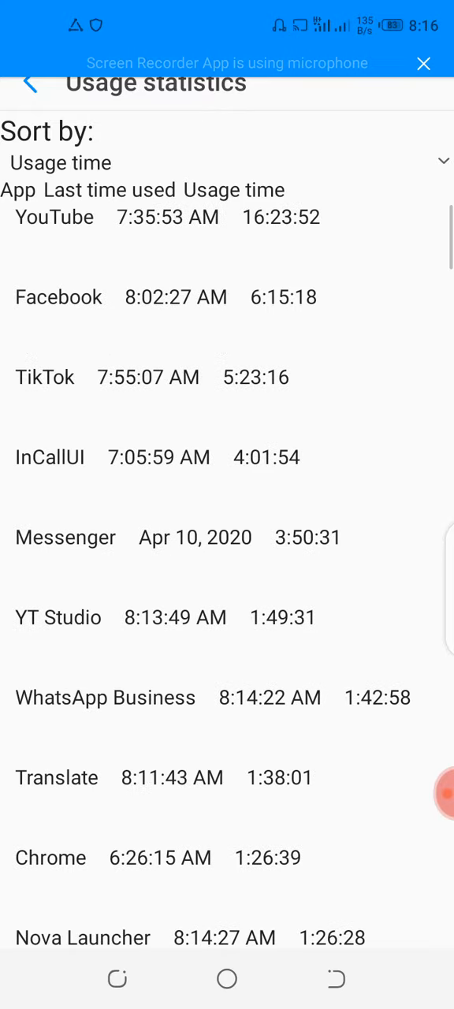